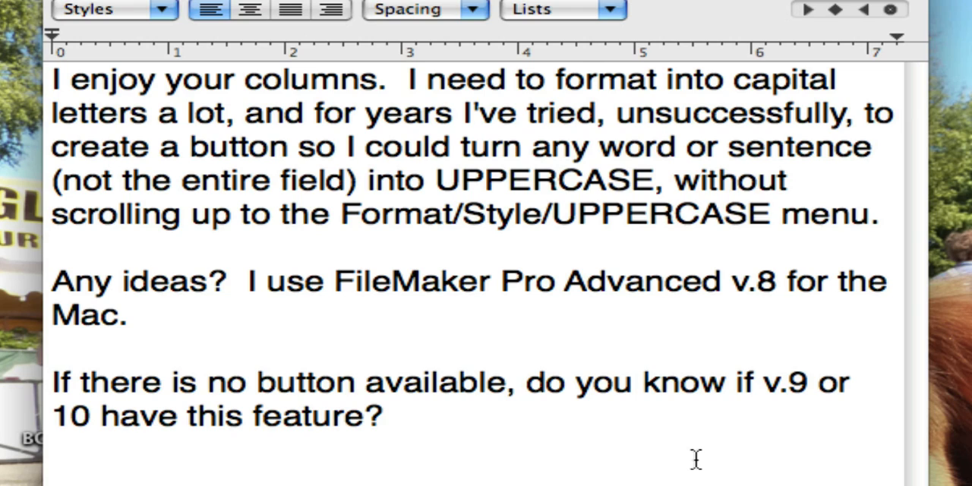
Click repeatedly on the same spot and scroll down through the window
left_click(383, 416)
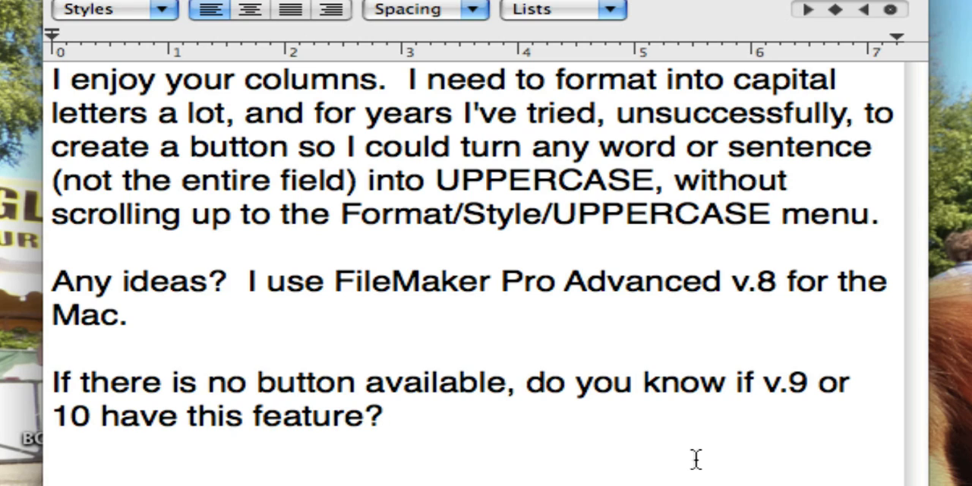
left_click(384, 415)
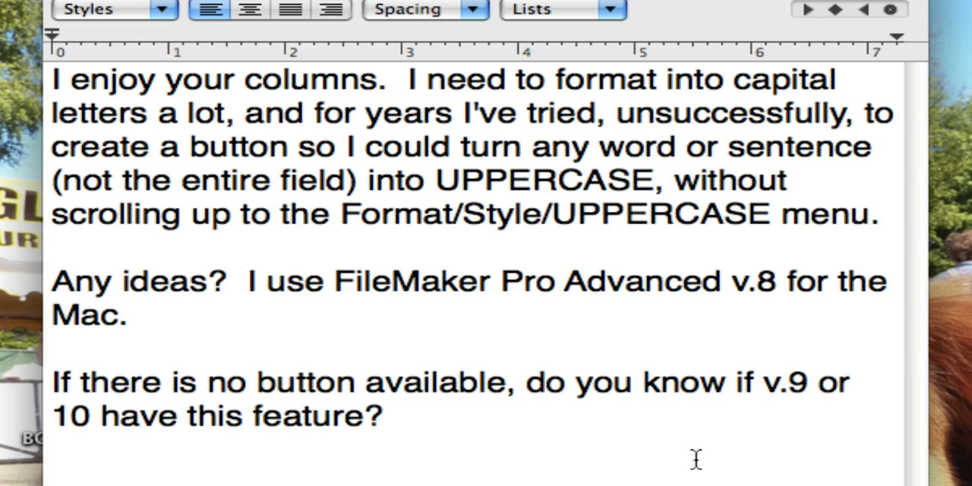
left_click(383, 416)
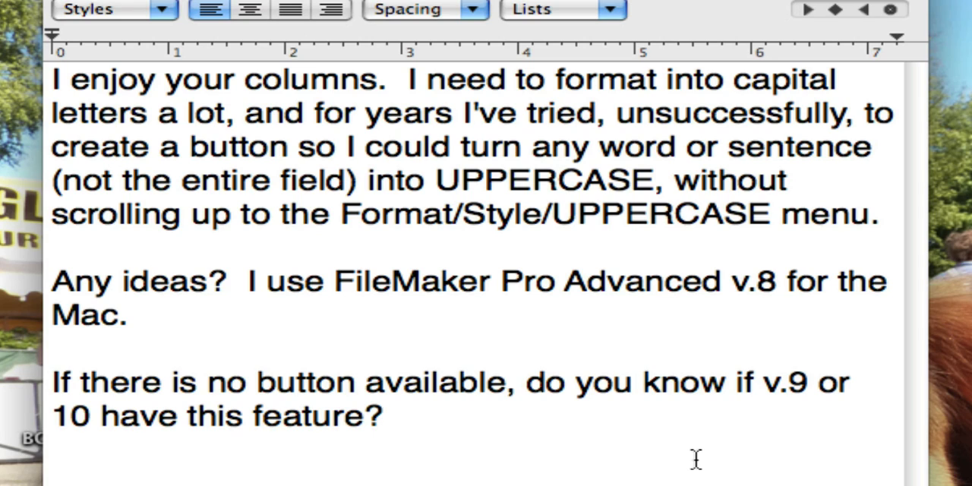
left_click(384, 416)
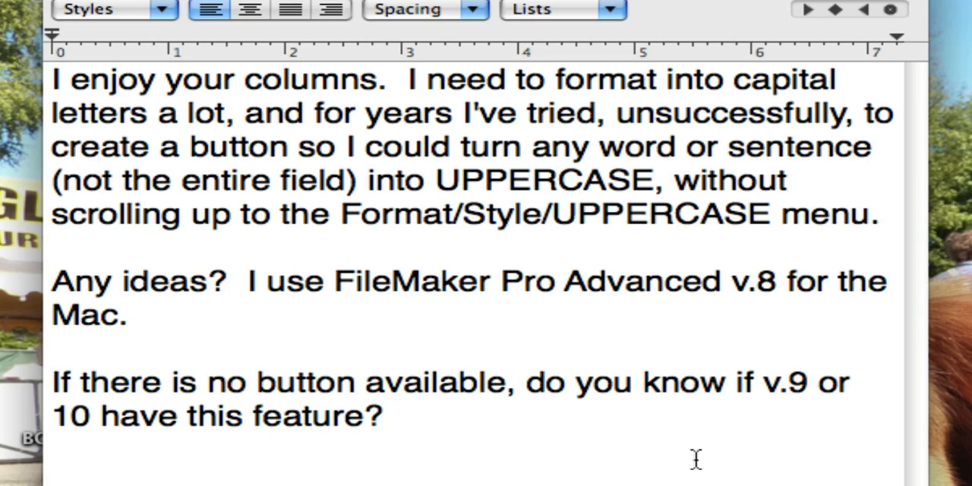
left_click(384, 416)
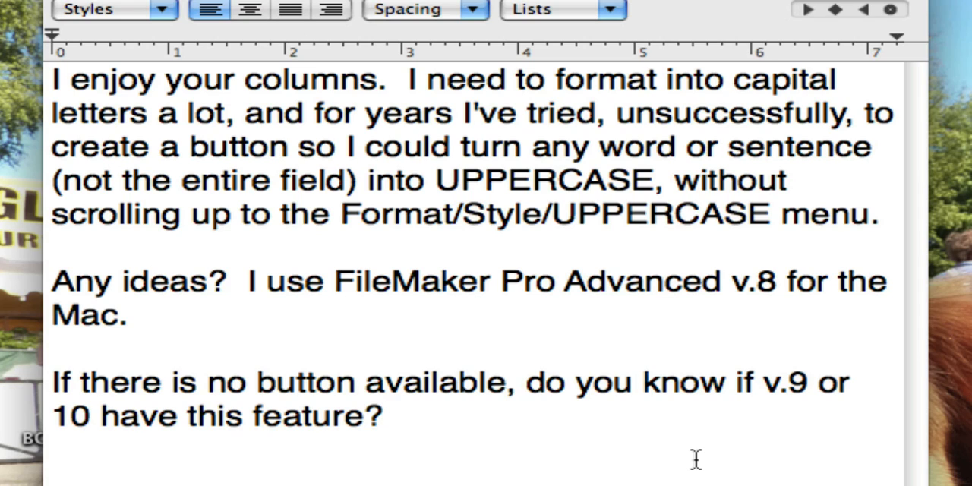
left_click(383, 416)
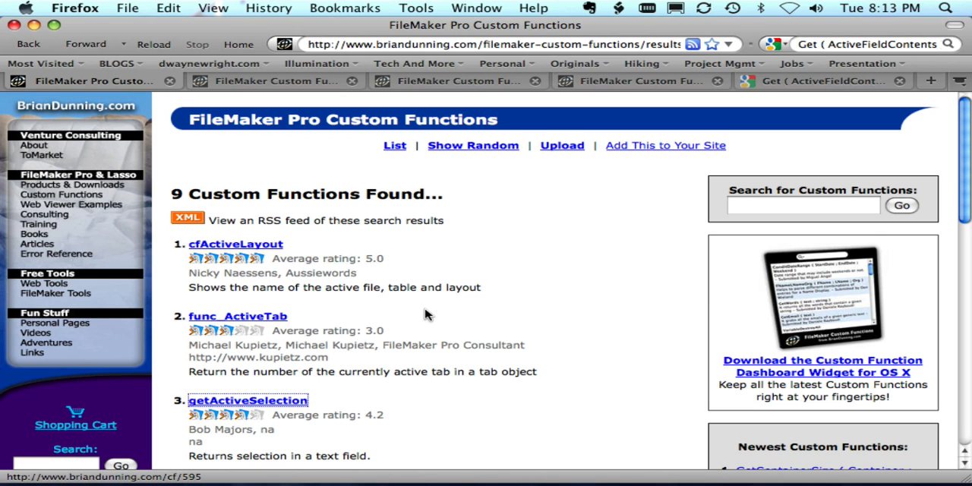
scroll("down", 3)
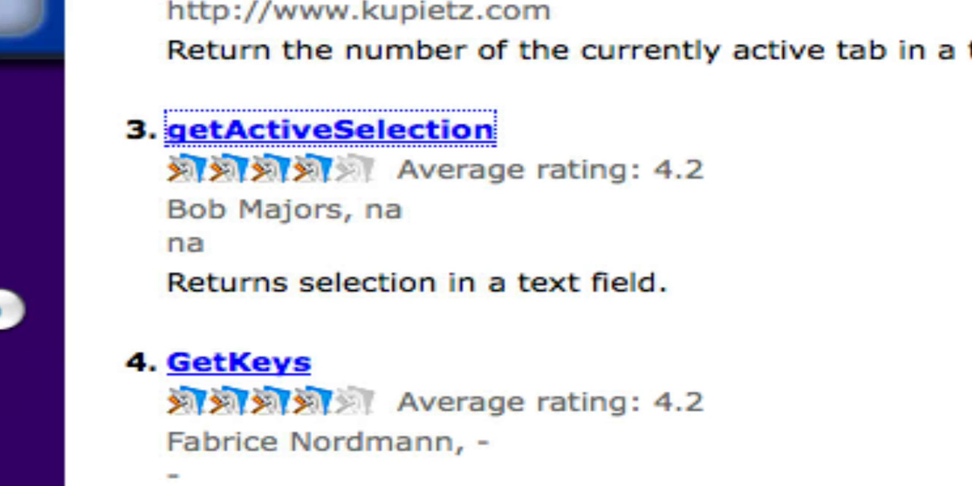
scroll("down", 3)
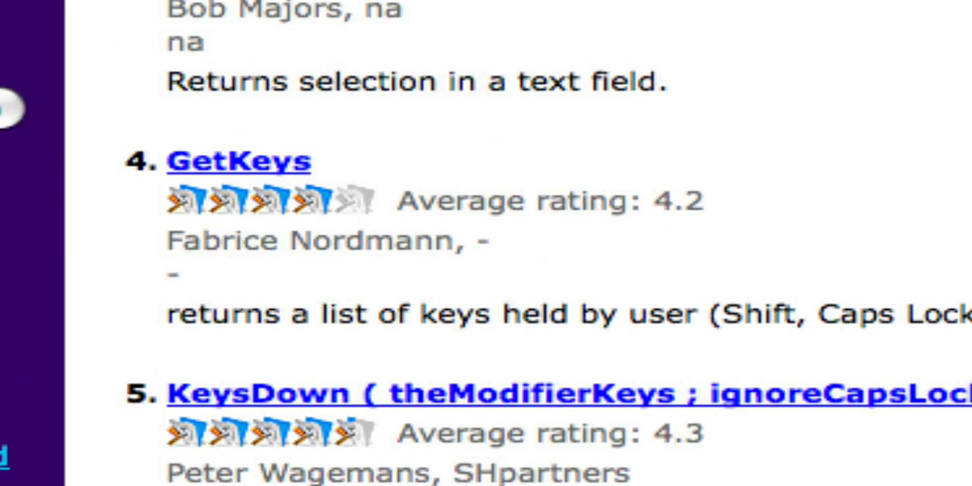
scroll("down", 3)
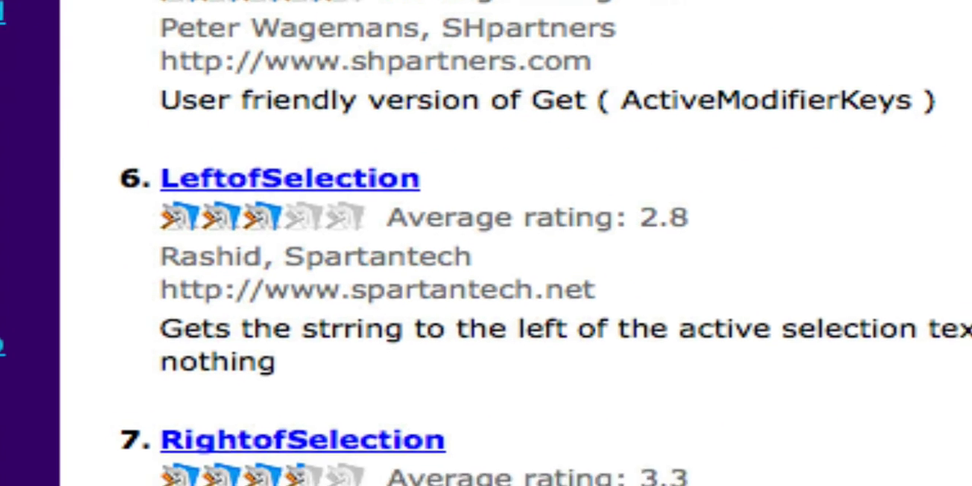
scroll("down", 3)
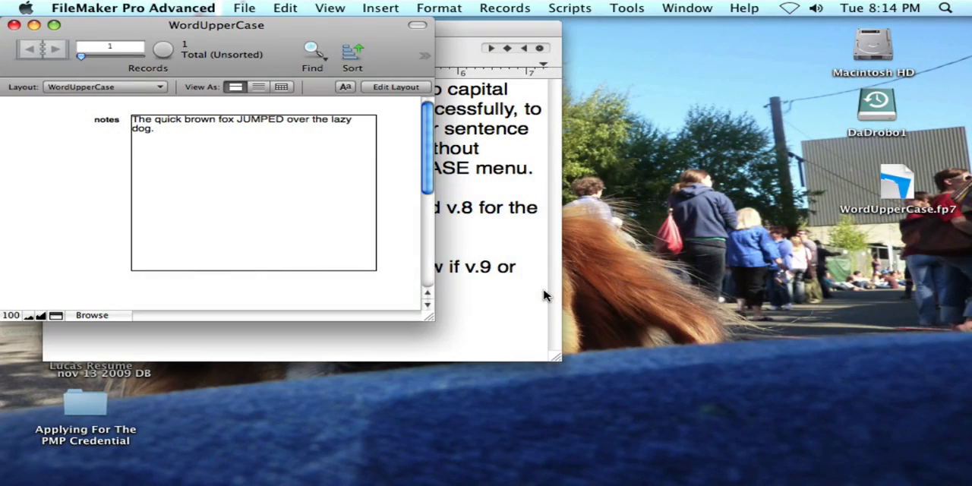
Inspect the getActiveSelection and RightofSelection custom functions, then open the Selected To Upper script
left_click(244, 9)
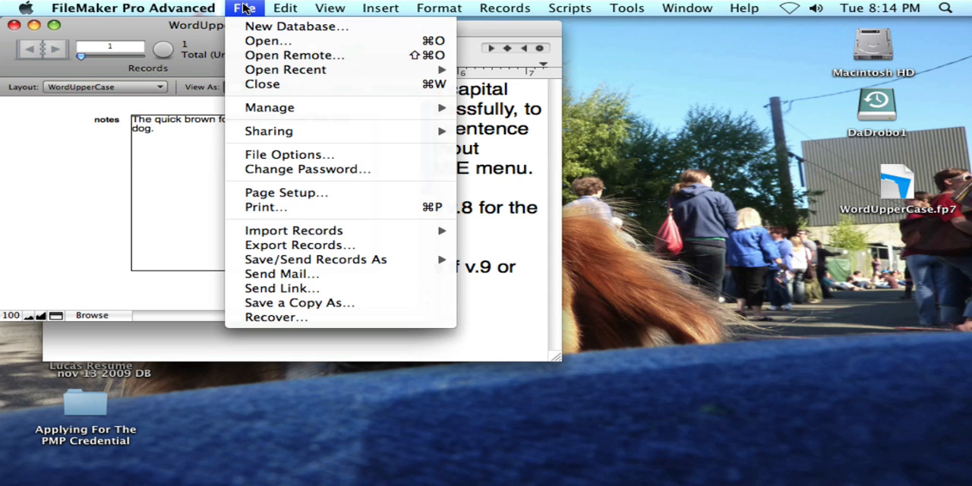
mouse_move(270, 107)
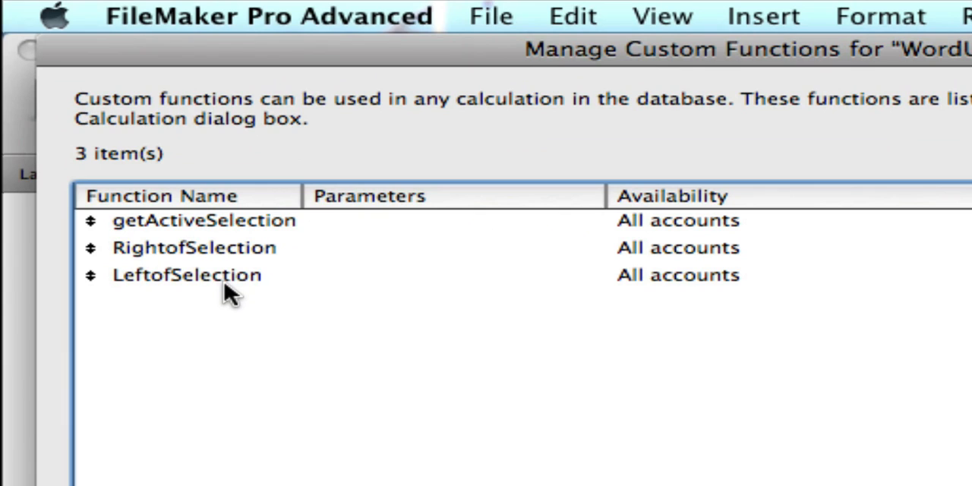
left_click(203, 220)
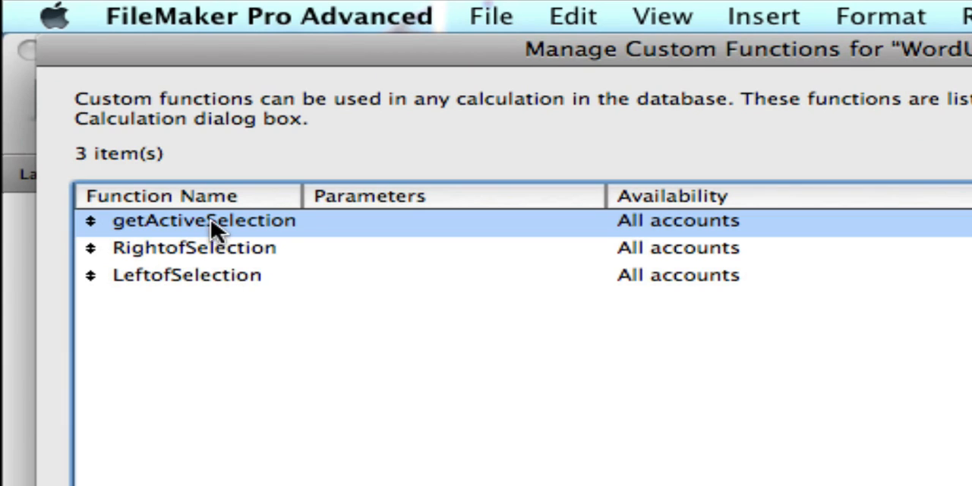
left_click(195, 248)
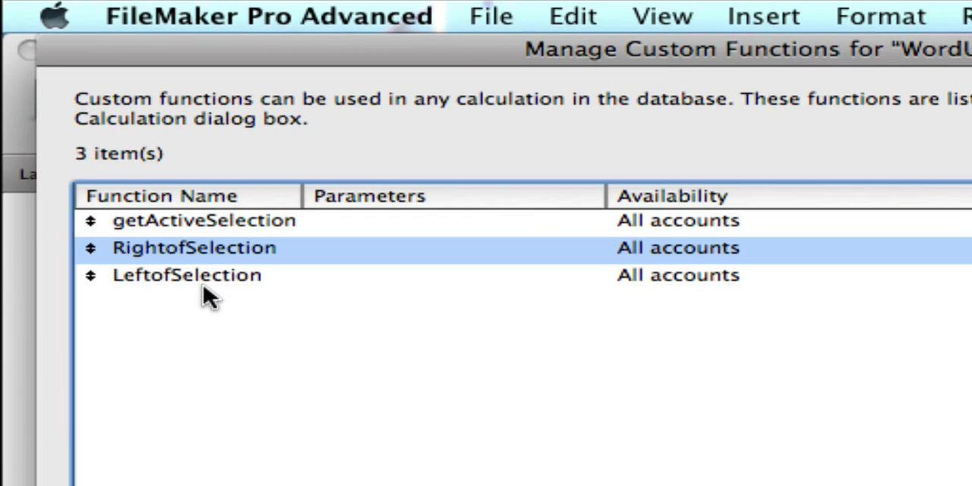
left_click(205, 220)
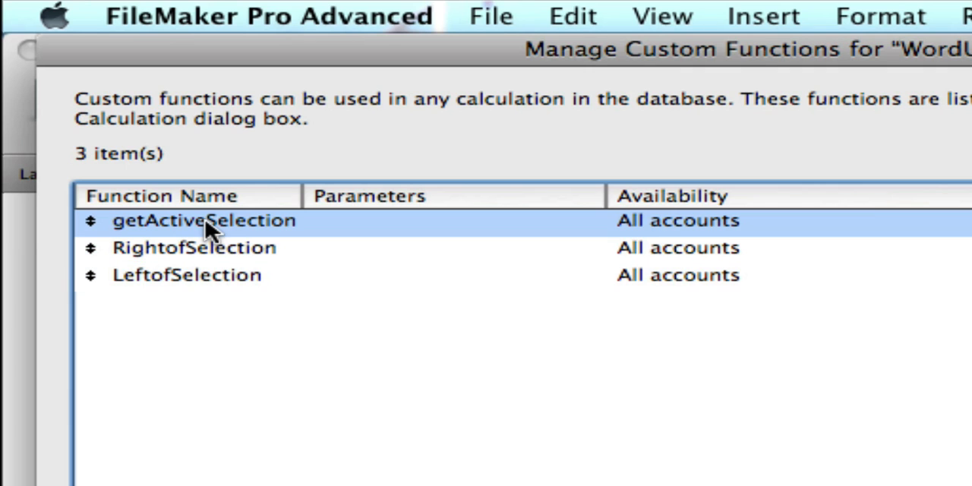
mouse_move(216, 201)
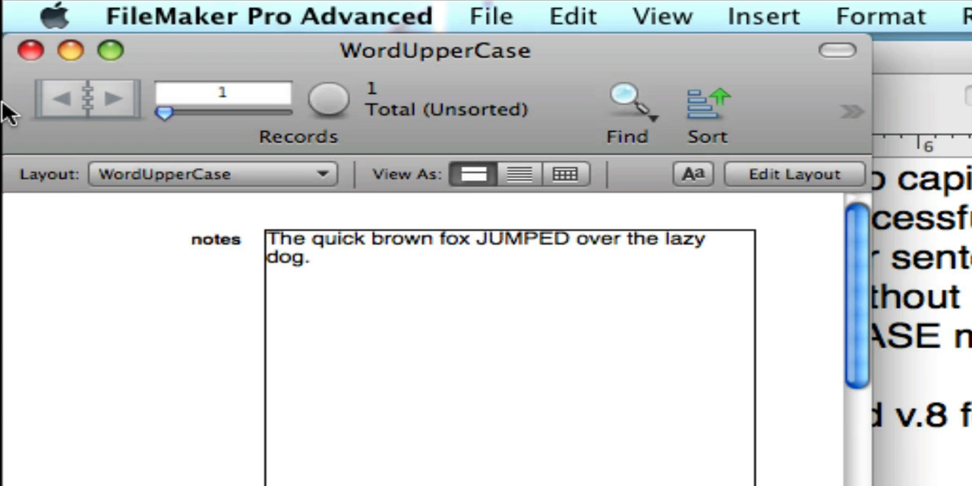
double_click(522, 239)
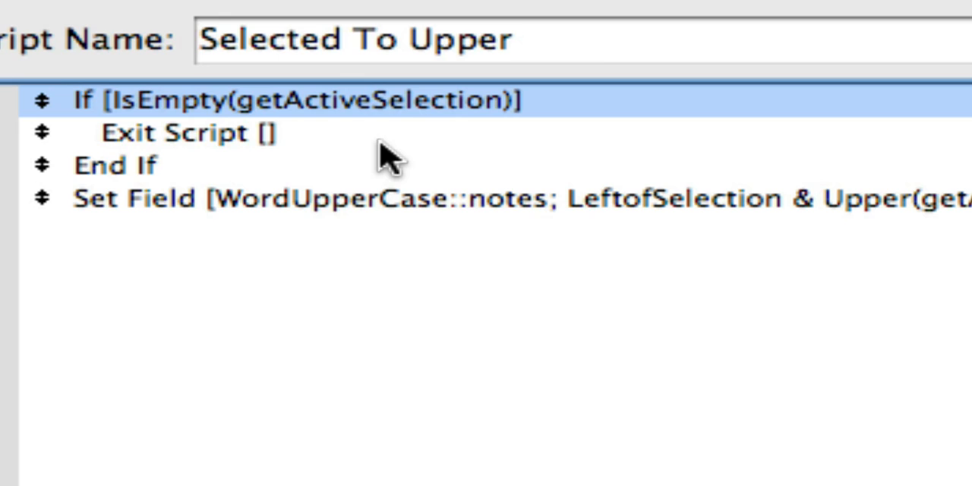
mouse_move(380, 125)
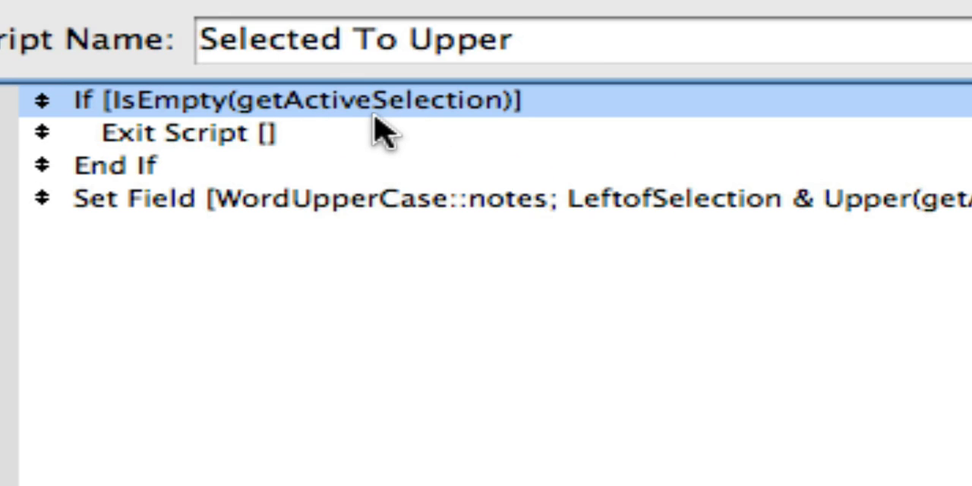
left_click(188, 131)
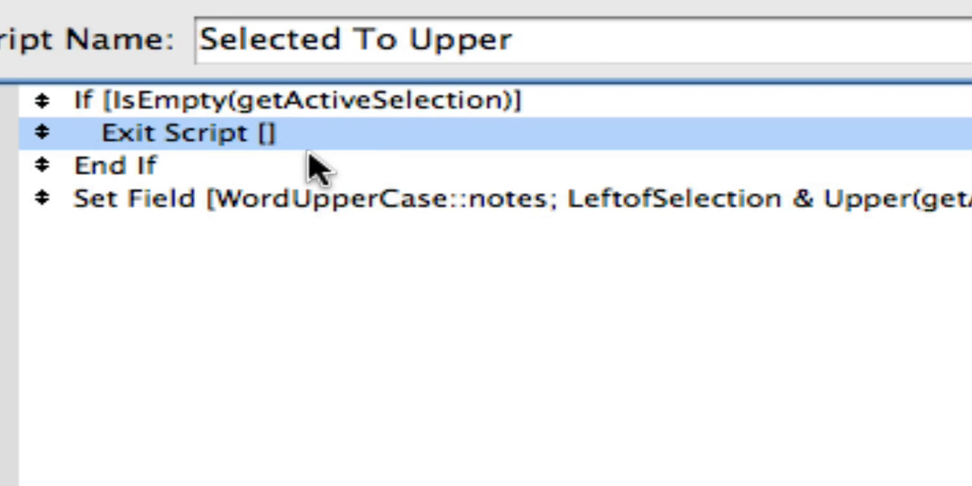
left_click(288, 198)
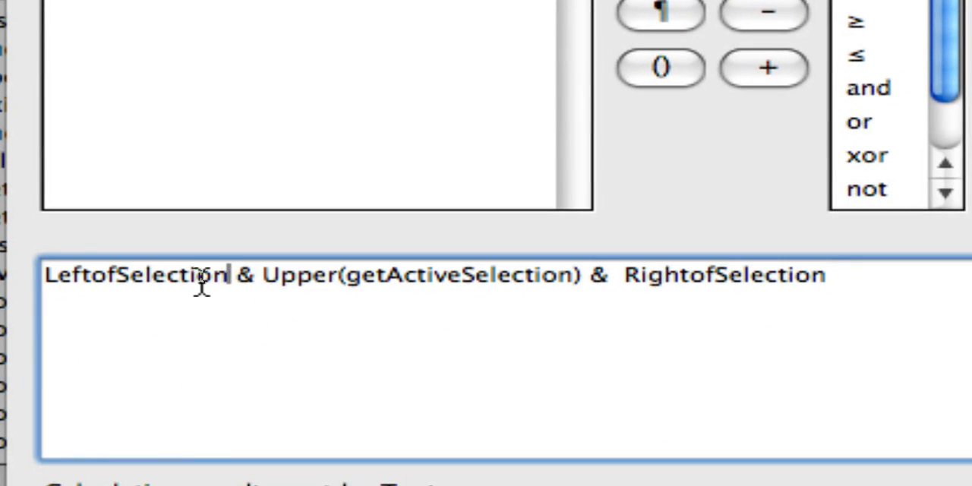
double_click(136, 275)
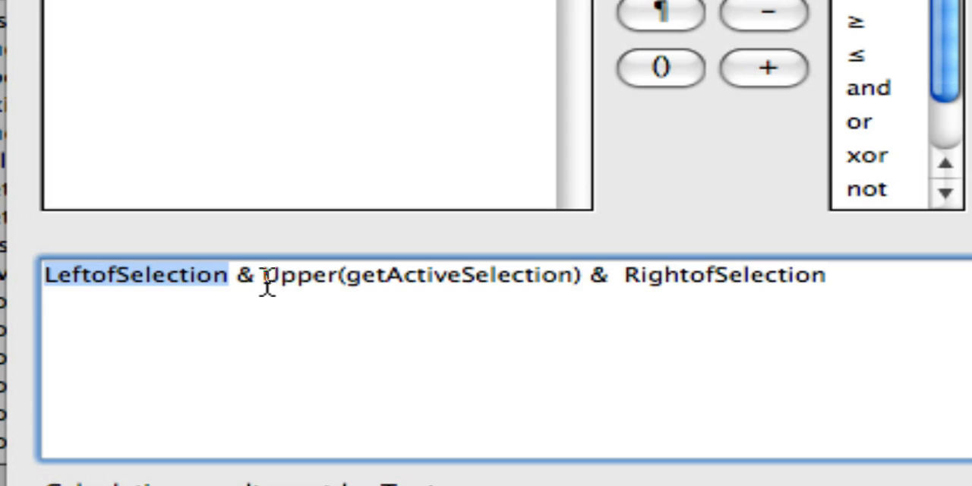
double_click(298, 275)
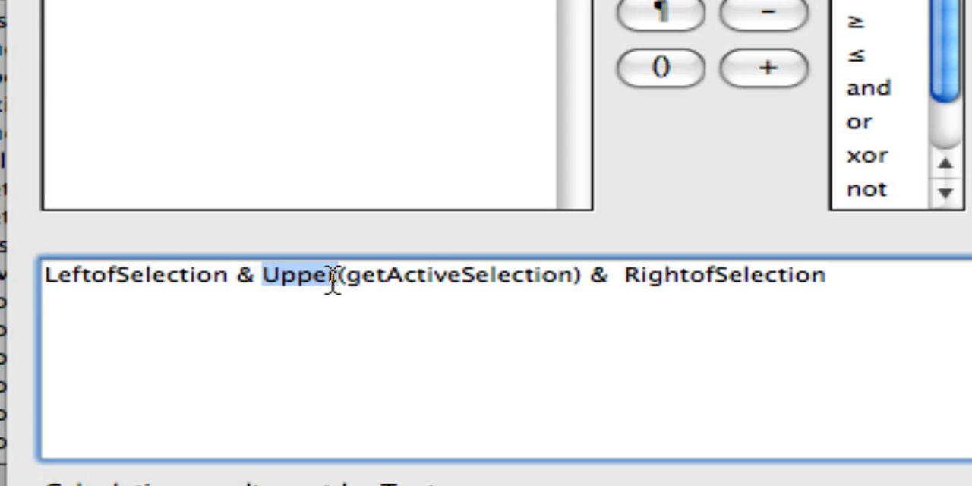
mouse_move(341, 288)
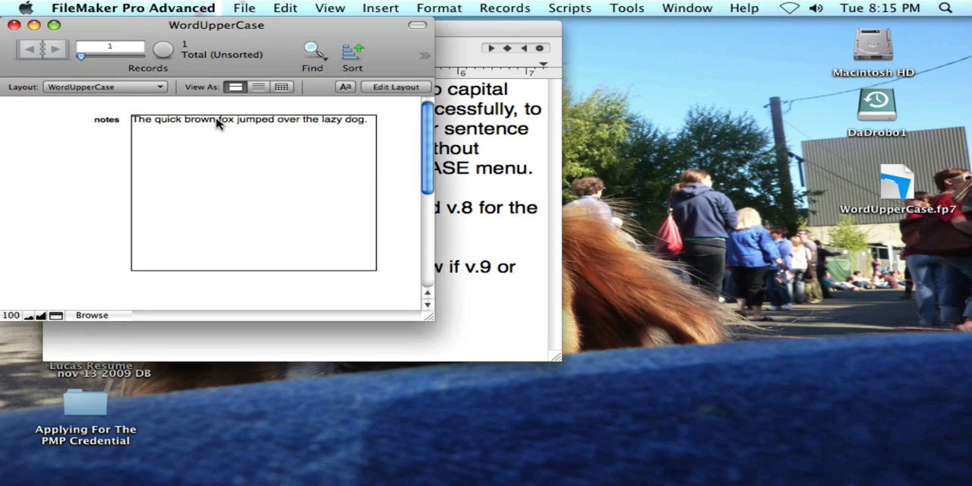
mouse_move(213, 138)
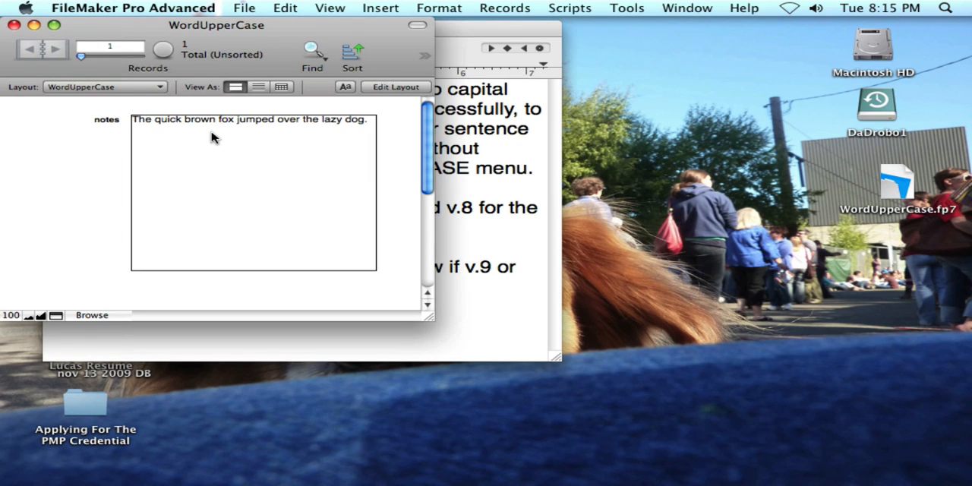
mouse_move(267, 126)
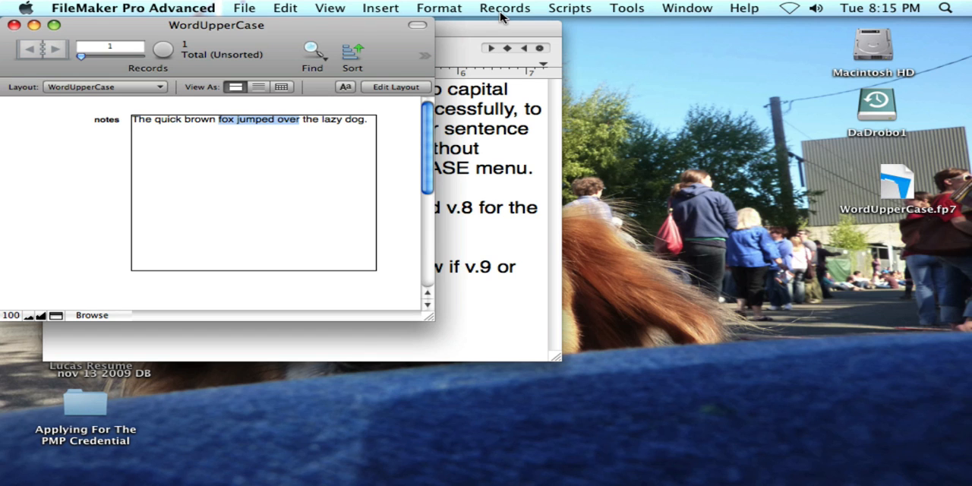
Run Selected To Upper and step through to Set Field, uppercasing 'fox jumped over'
left_click(627, 9)
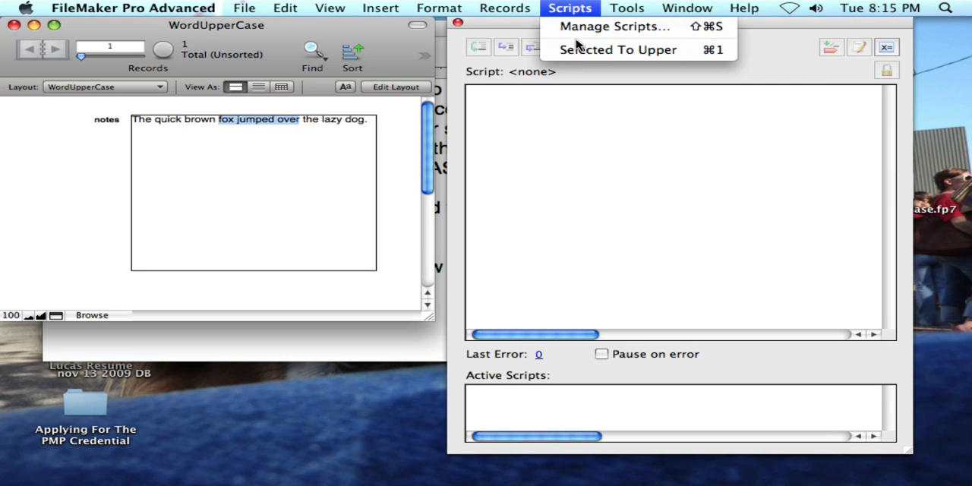
left_click(618, 50)
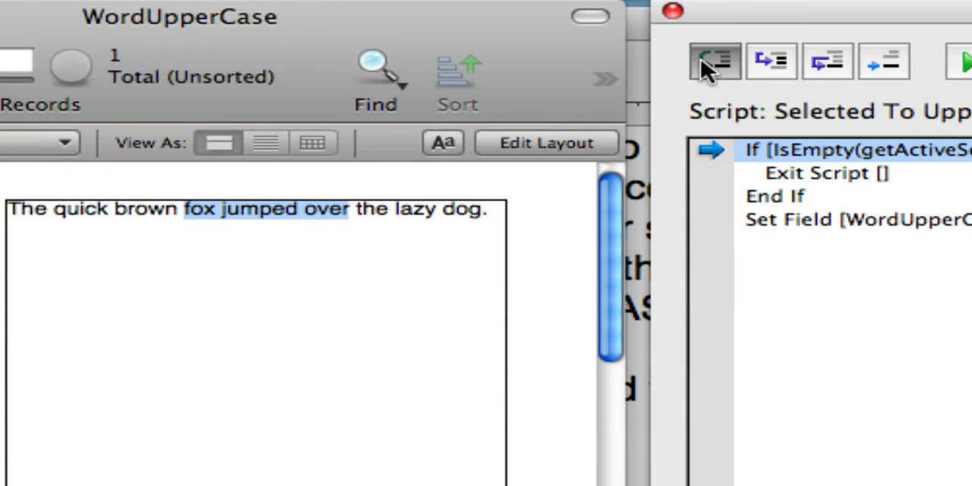
left_click(713, 61)
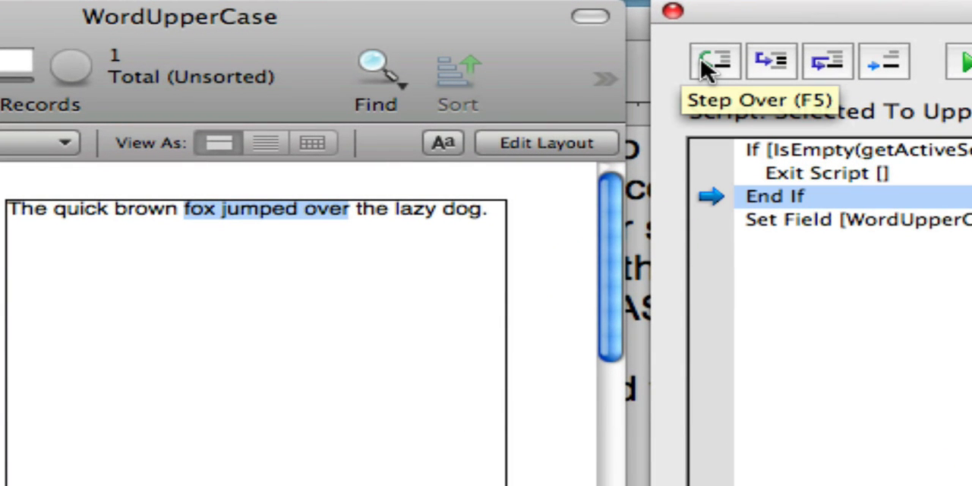
left_click(712, 61)
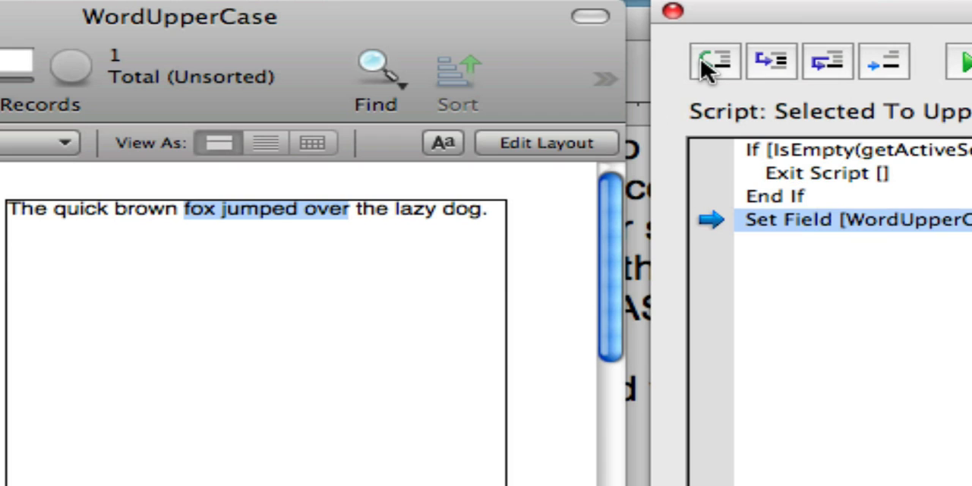
left_click(715, 61)
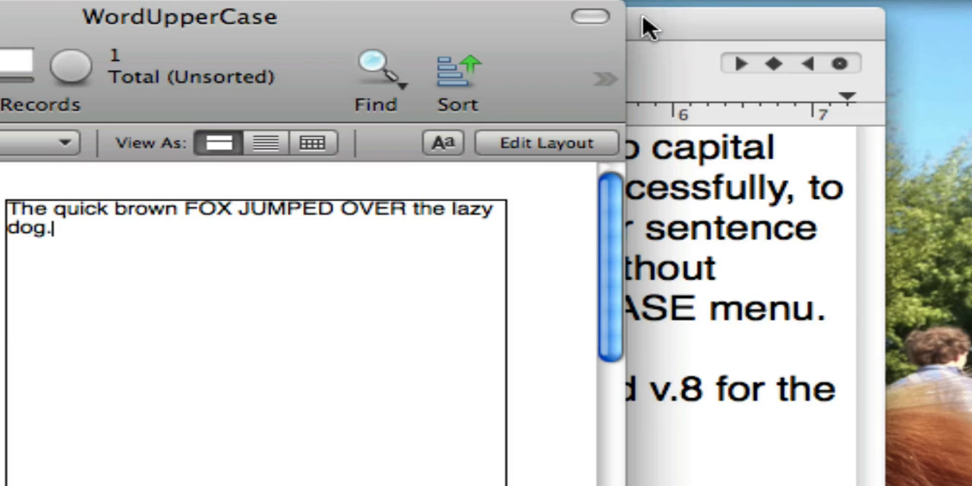
mouse_move(558, 87)
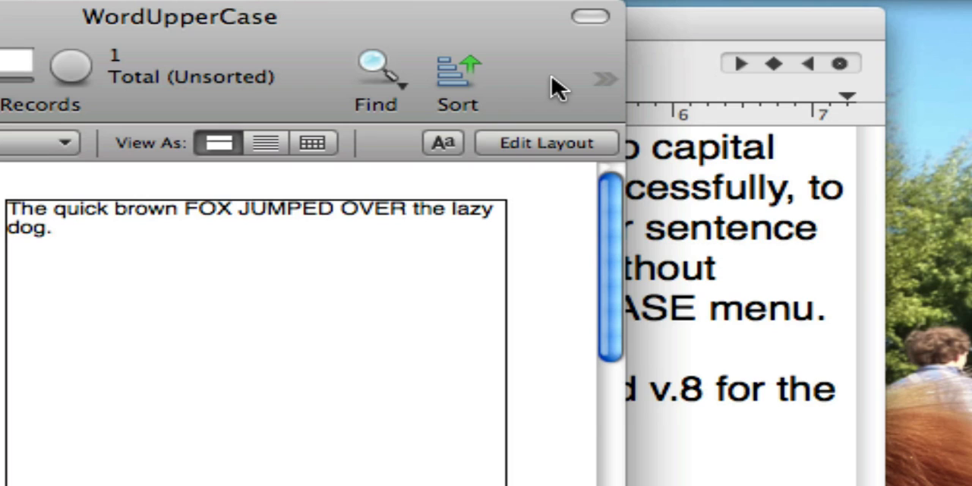
mouse_move(551, 72)
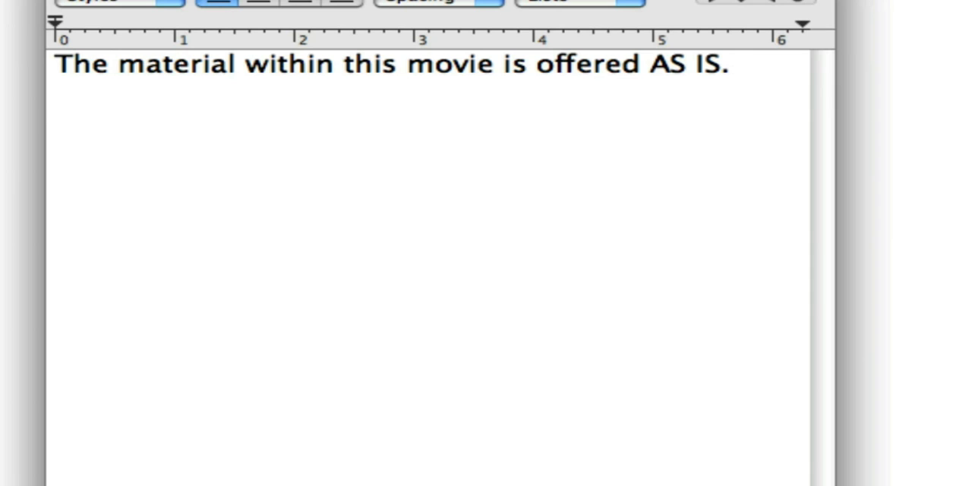
Type the no-warranty clauses, FileMaker trademark notice and '© 2009 Dwayne Wright' copyright line
type("There is NO REPRESENTATION OR WARRANTY, expressed or implied, nor does any other contributor to this document.")
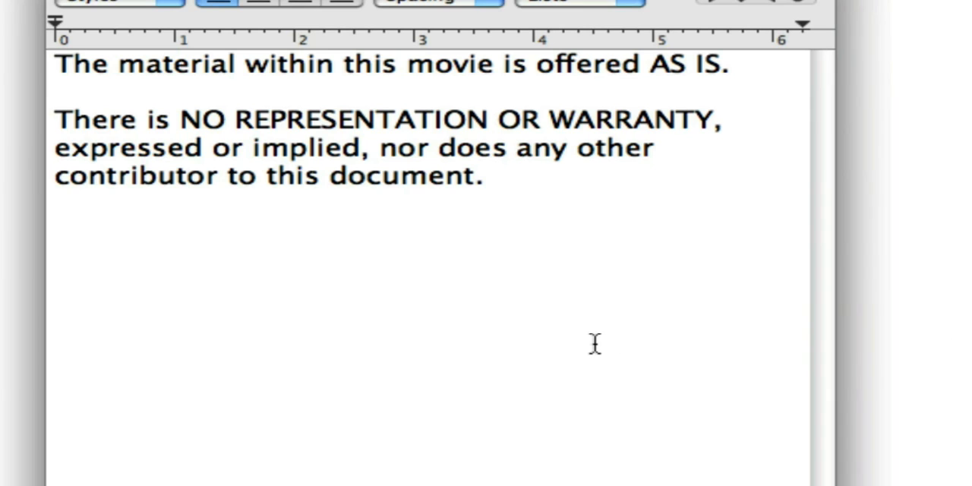
type("WARRANTIES OF MERCHANT ABILITY AND FITNESS FOR A PARTICULAR PURPOSE ARE EXPRESSLY DISCLAIMED. Consequential and incidental damages are expressly excluded.")
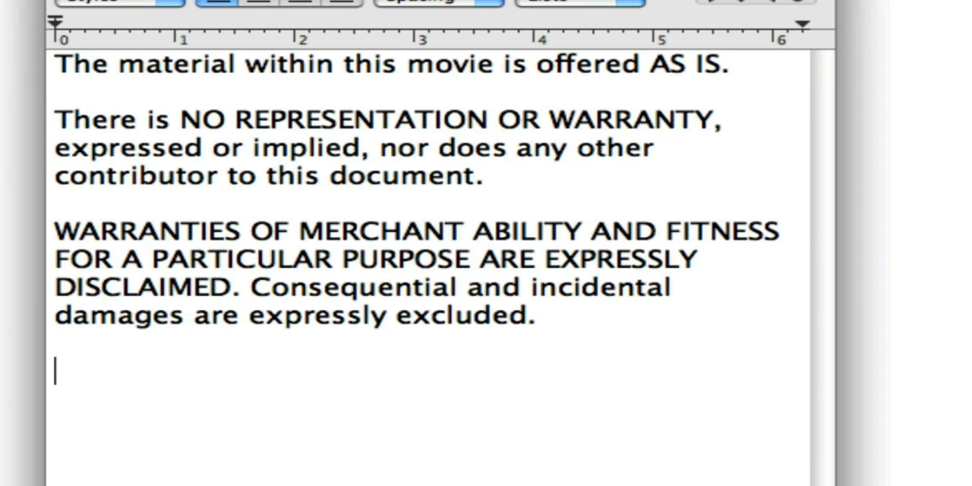
type("FileMaker Pro is the registered trademark of FileMaker Inc.")
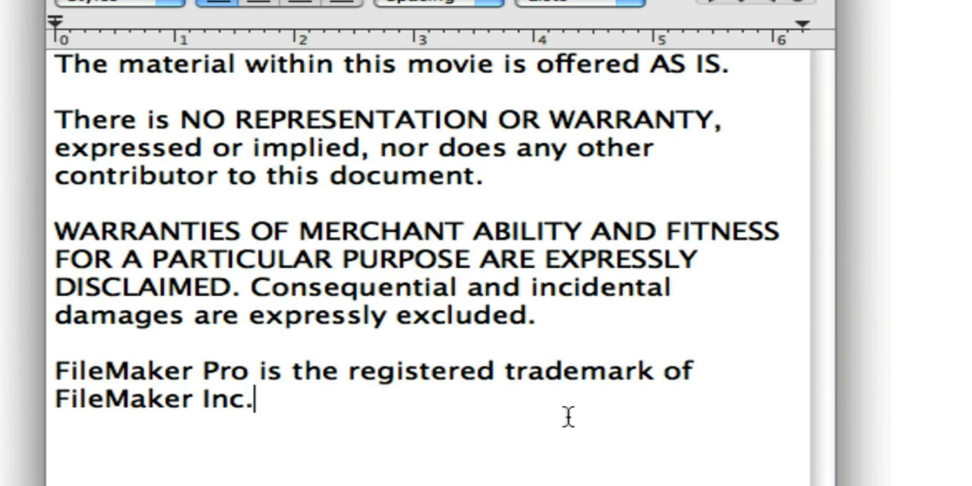
type("© 2009 Dwayne Wright - dwaynewright.com")
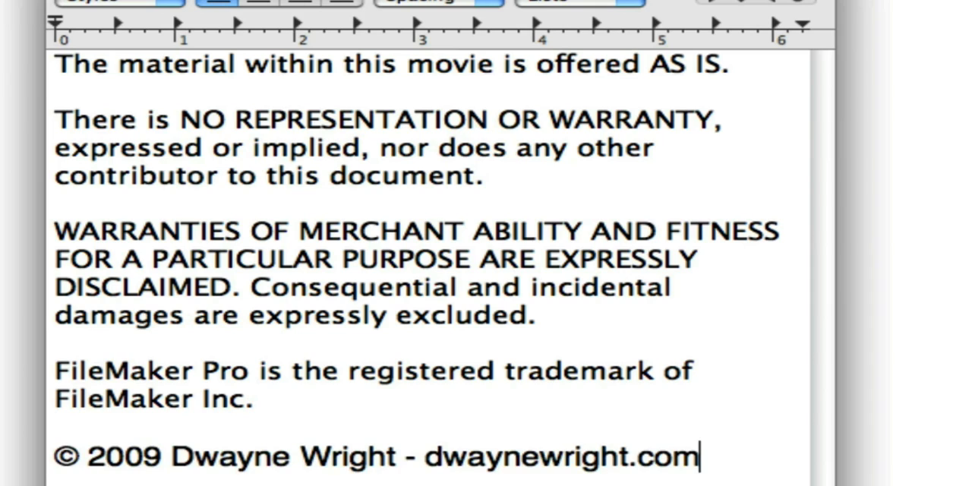